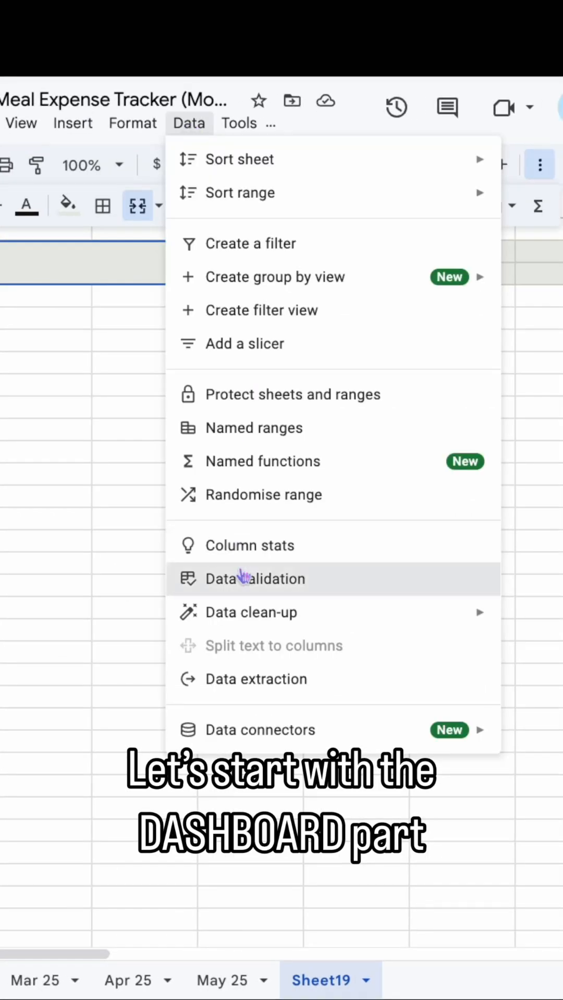
Select the merged header cell holding the 5/1/2025 date to format it.
{"action": "left_click", "coordinate": [254, 578]}
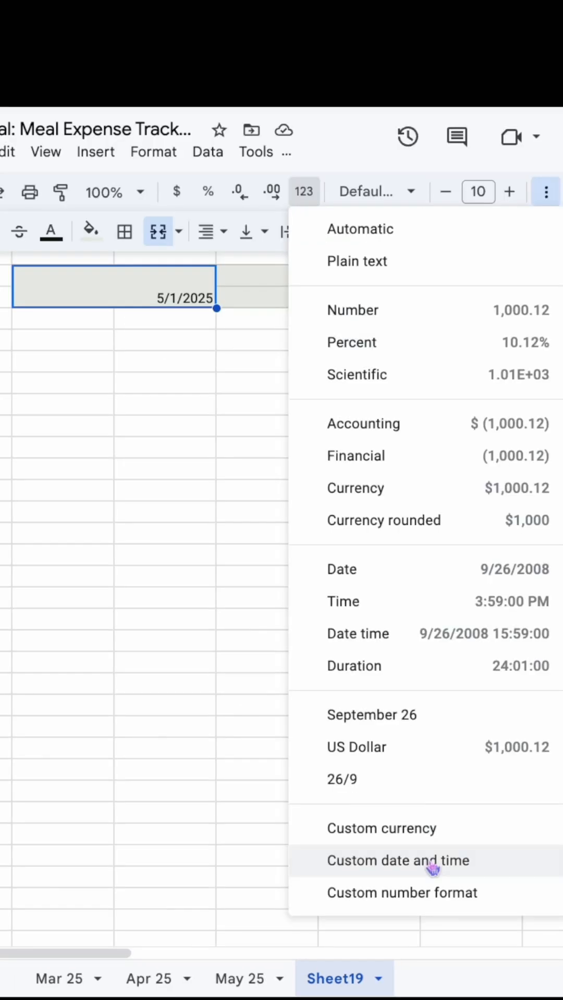
Bring up Custom date and time formats and adjust the format parts for the header date.
{"action": "left_click", "coordinate": [415, 861]}
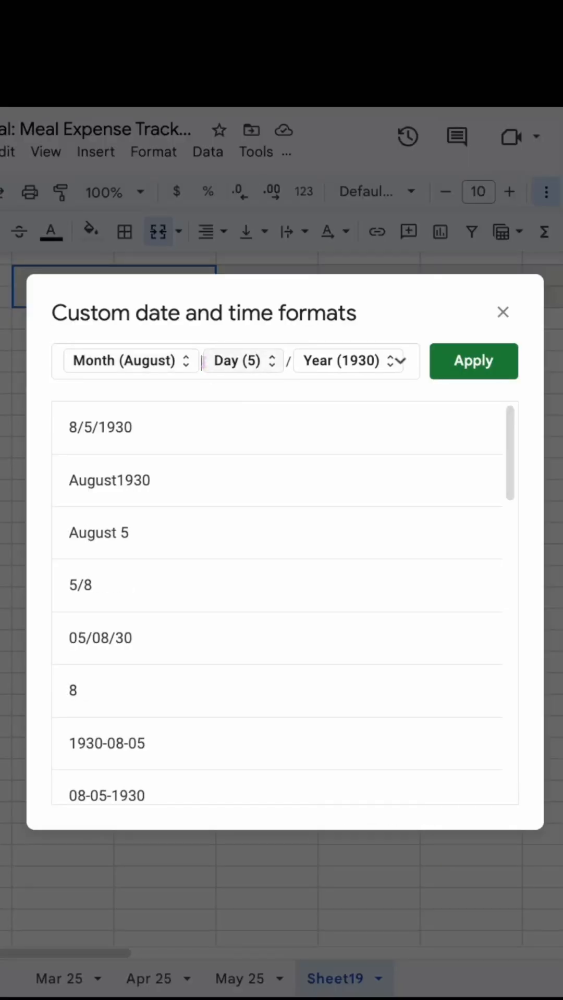
{"action": "left_click", "coordinate": [243, 361]}
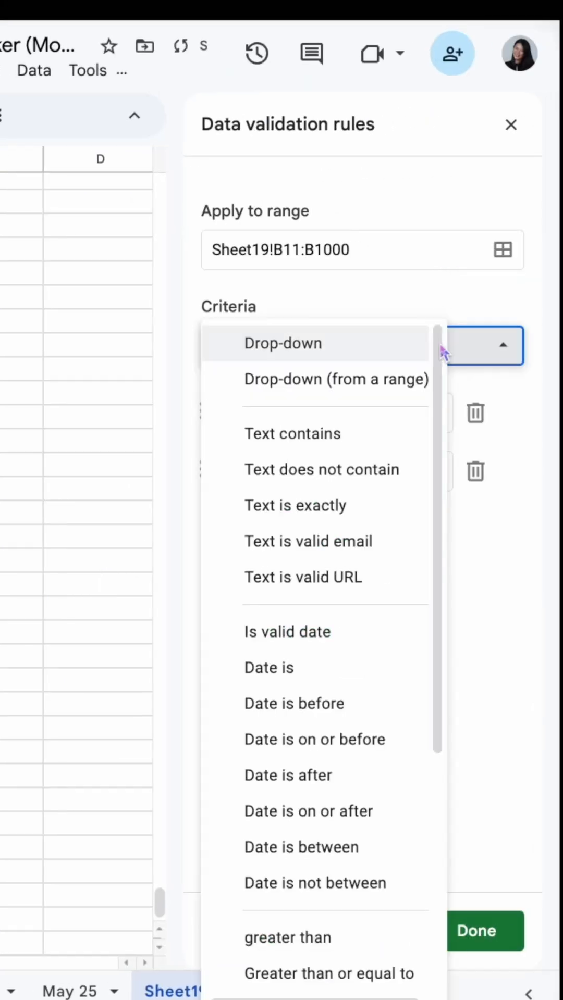
Choose Drop-down as the validation criterion for Sheet19!B11:B1000.
{"action": "left_click", "coordinate": [510, 124]}
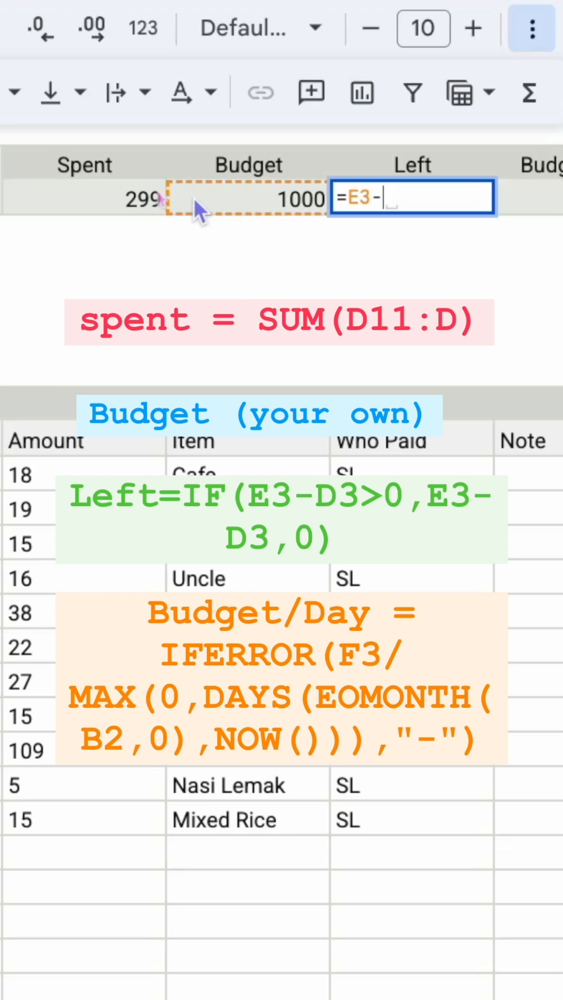
Confirm the Budget-minus-Spent formula so Left shows 701.
{"action": "key", "text": "enter"}
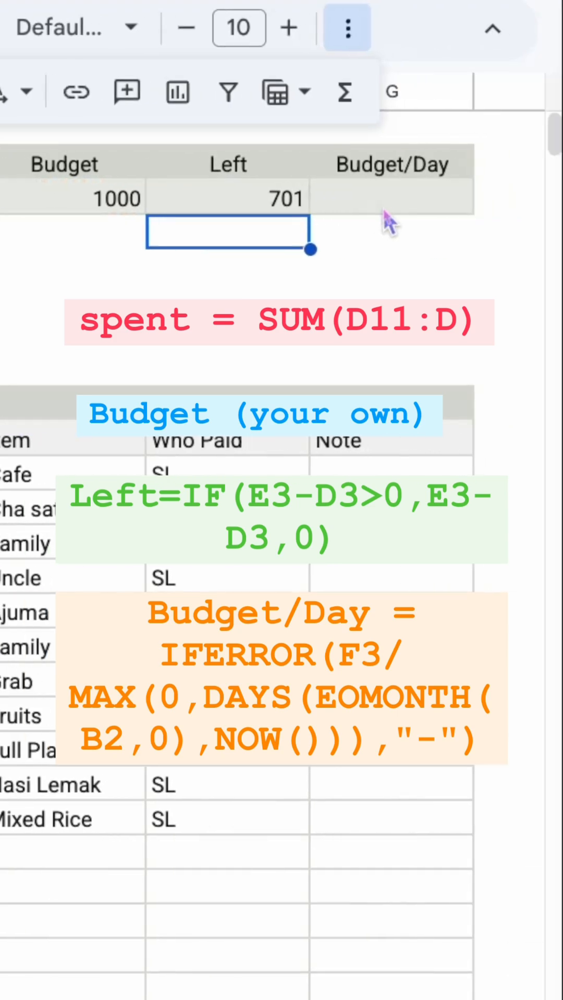